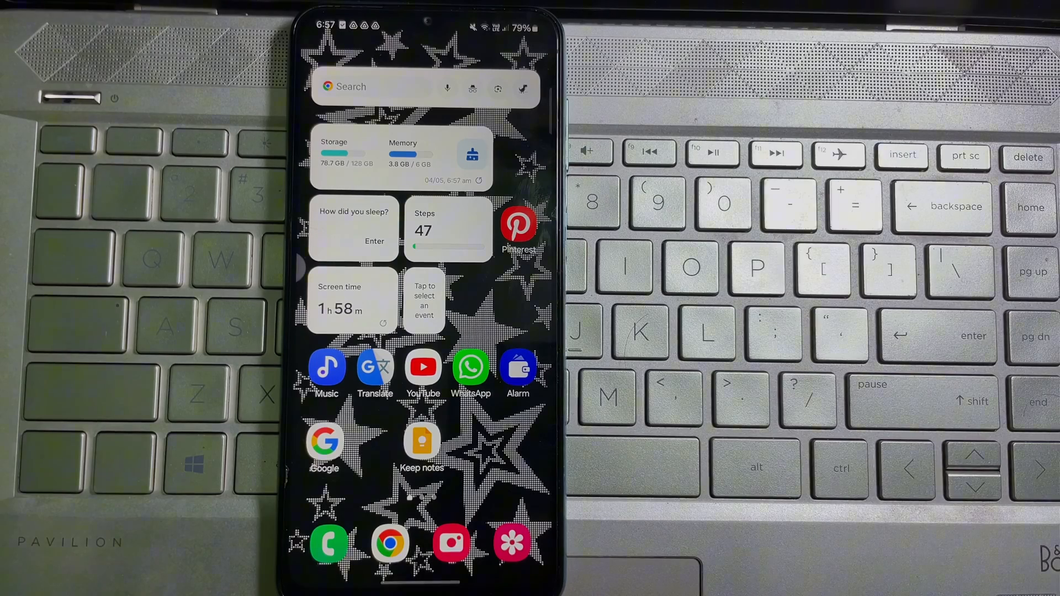
Step: Launch Google Drive from the home screen to show the My Drive file list
click(325, 443)
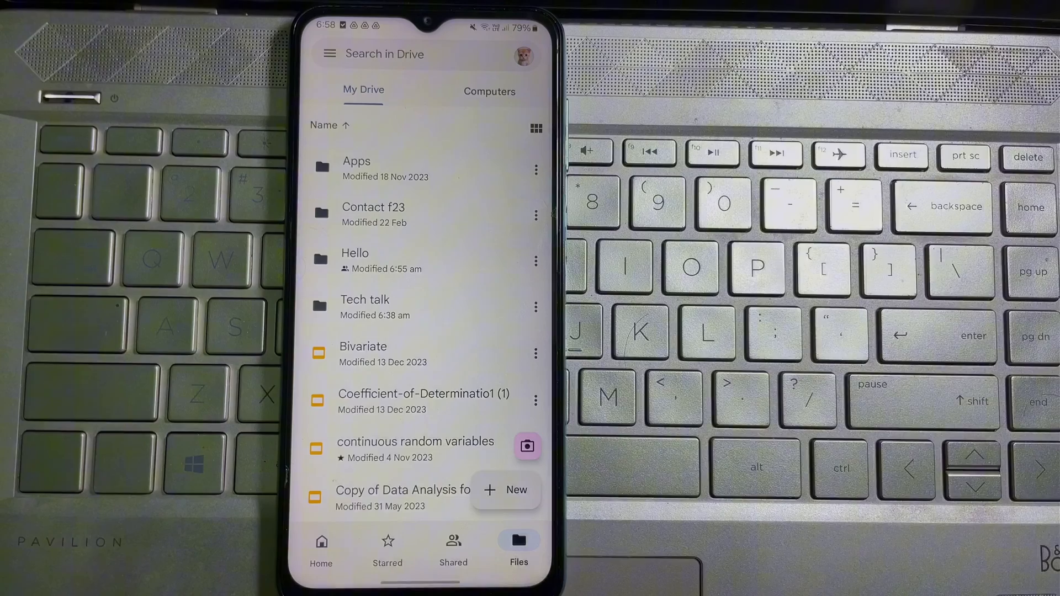
Step: Enter the Tech talk folder containing the image files to be removed
click(354, 261)
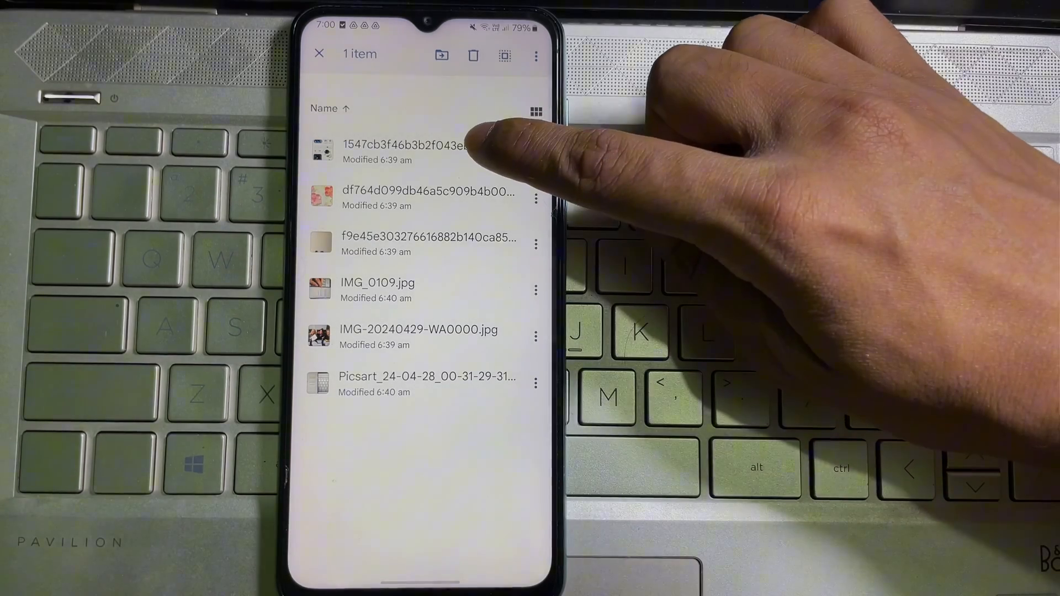
Step: Select all six Tech talk files and show the actions available for them
click(426, 151)
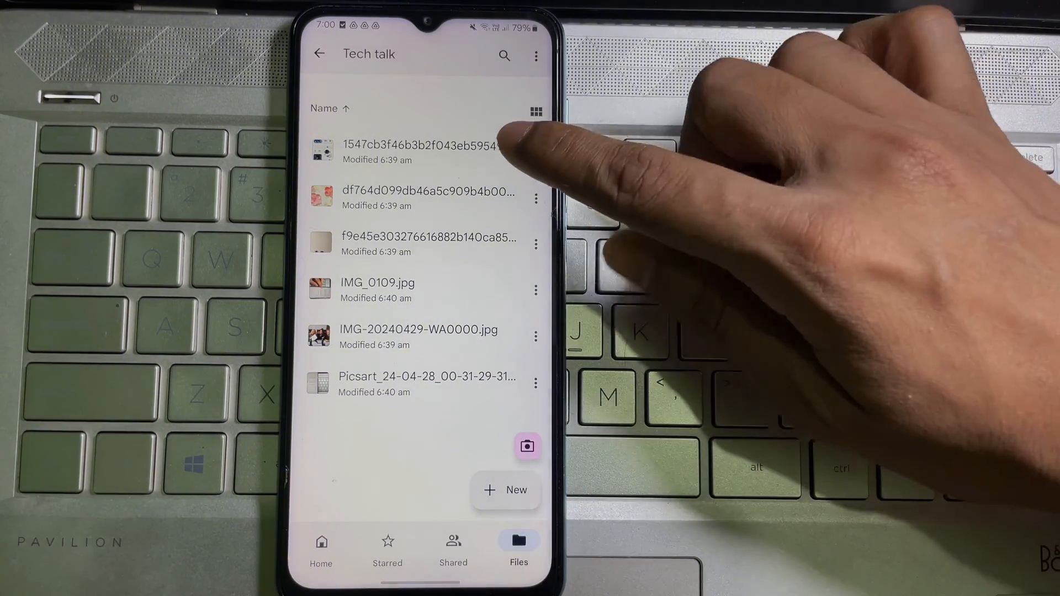
click(419, 151)
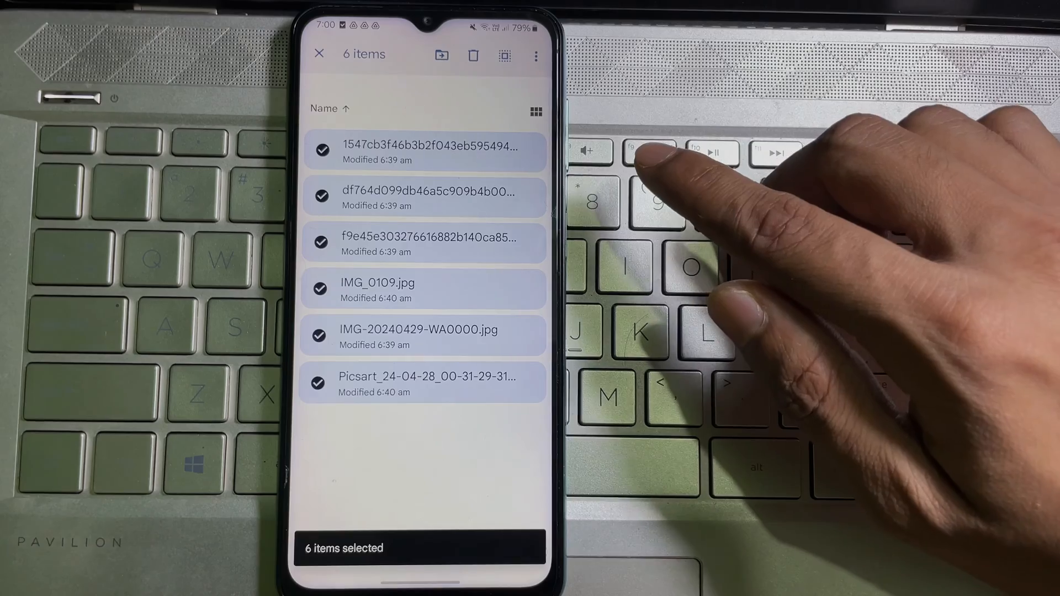
click(536, 55)
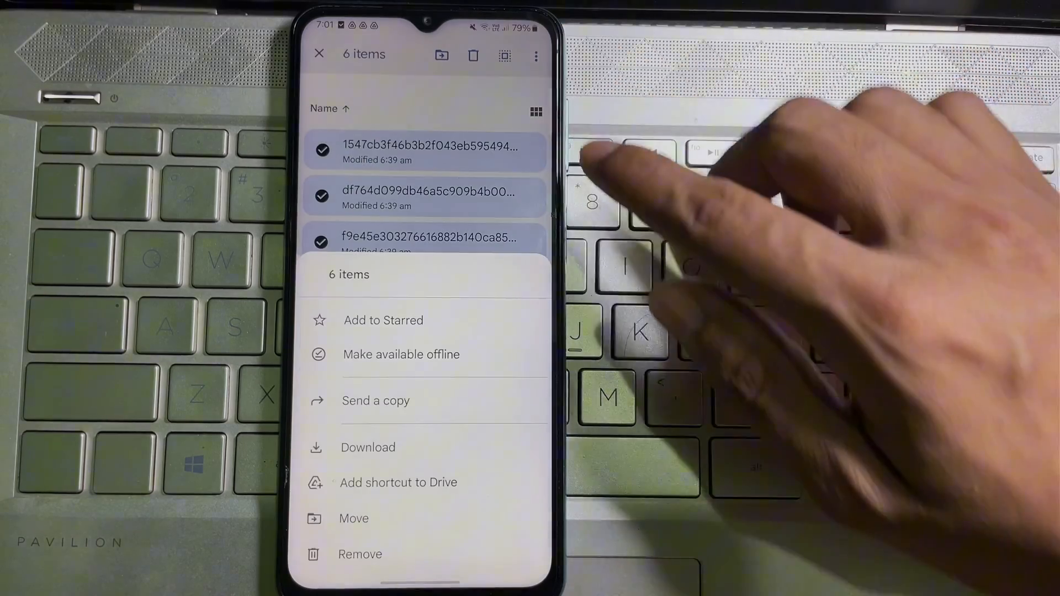
Step: Remove the six selected files, confirming their move to the bin
click(360, 553)
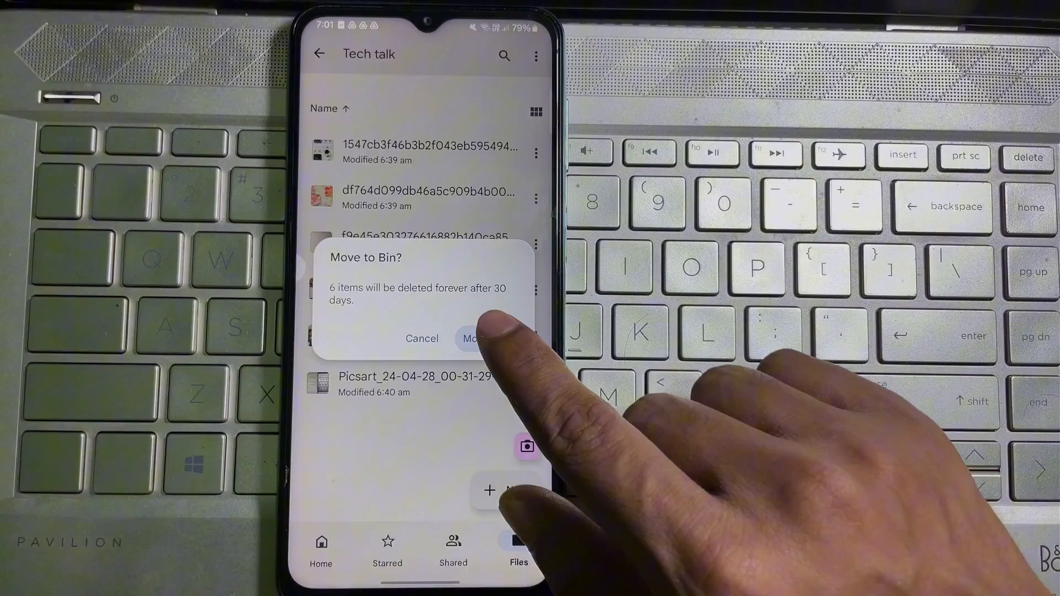
click(475, 337)
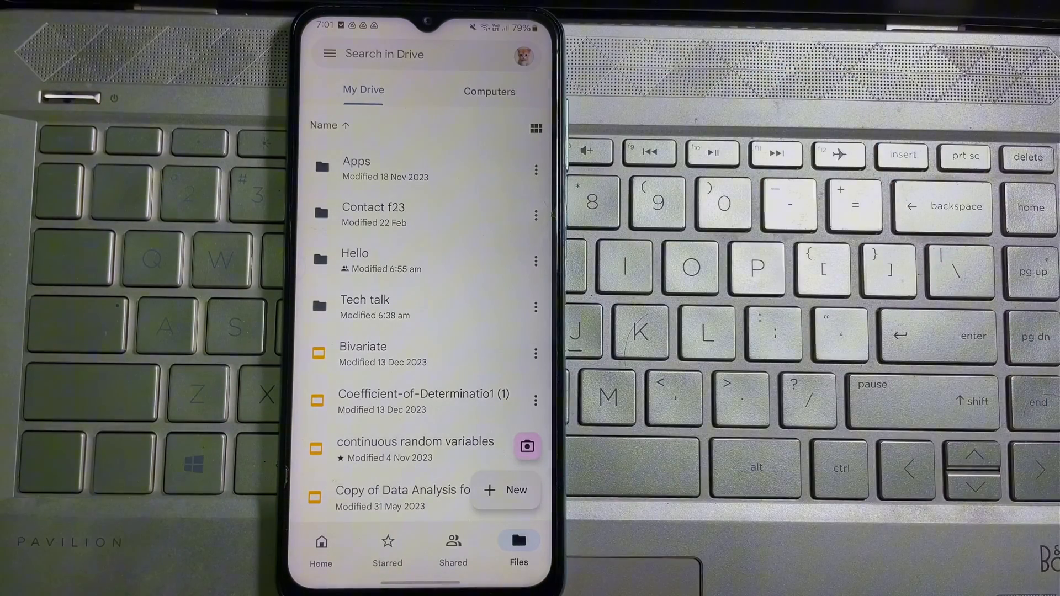
Step: Empty the Drive bin and delete all its items forever, leaving 'Nothing in the bin'
click(329, 53)
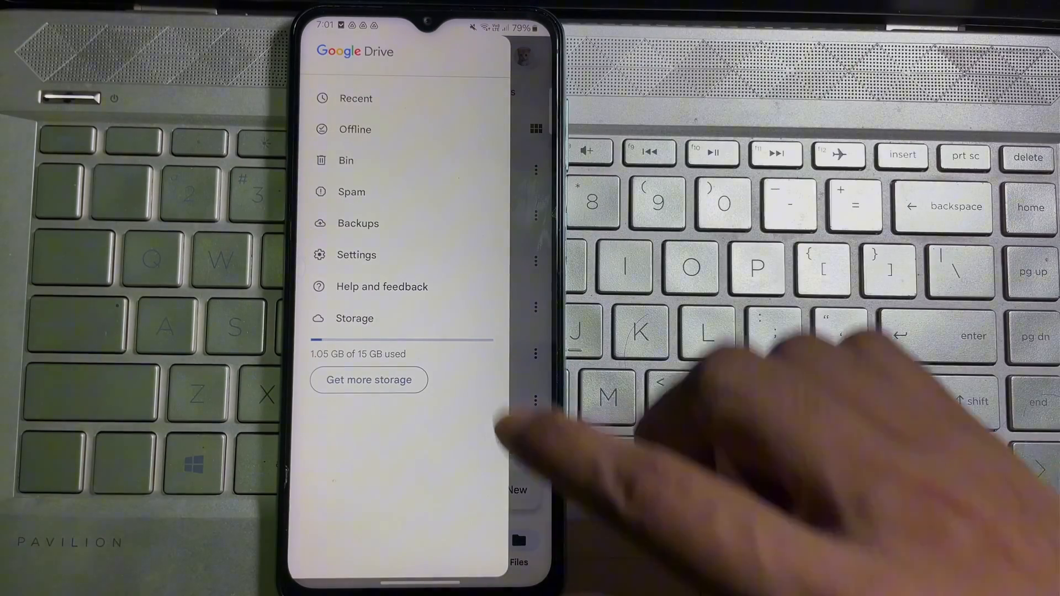
click(346, 160)
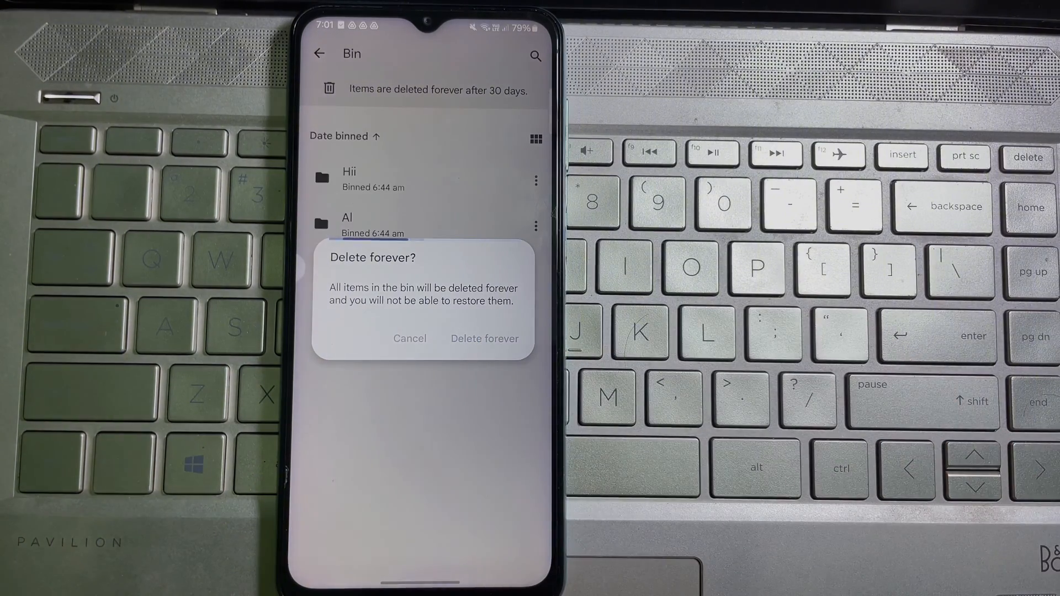
click(484, 339)
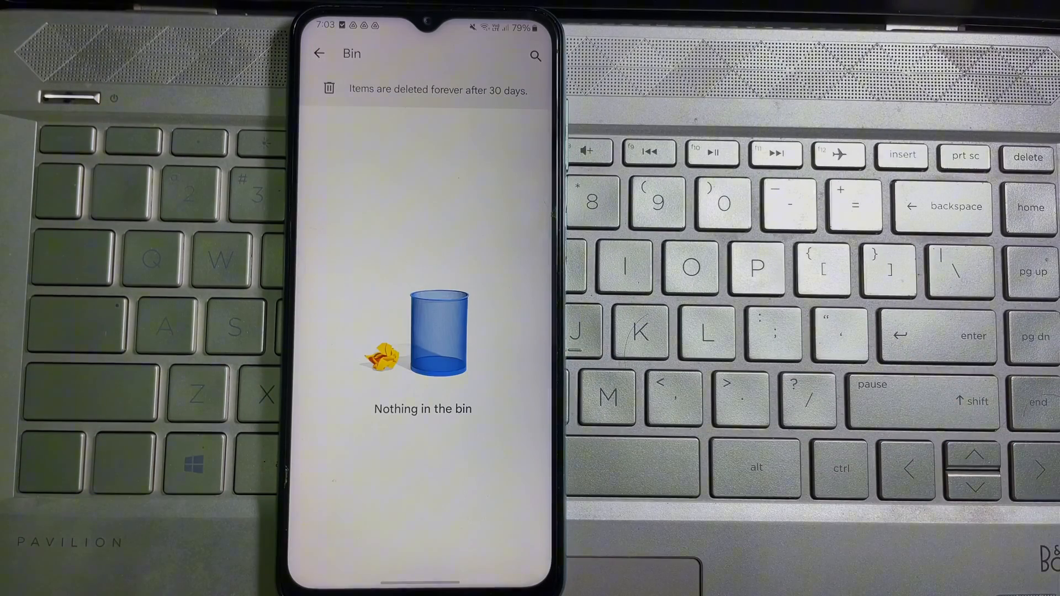